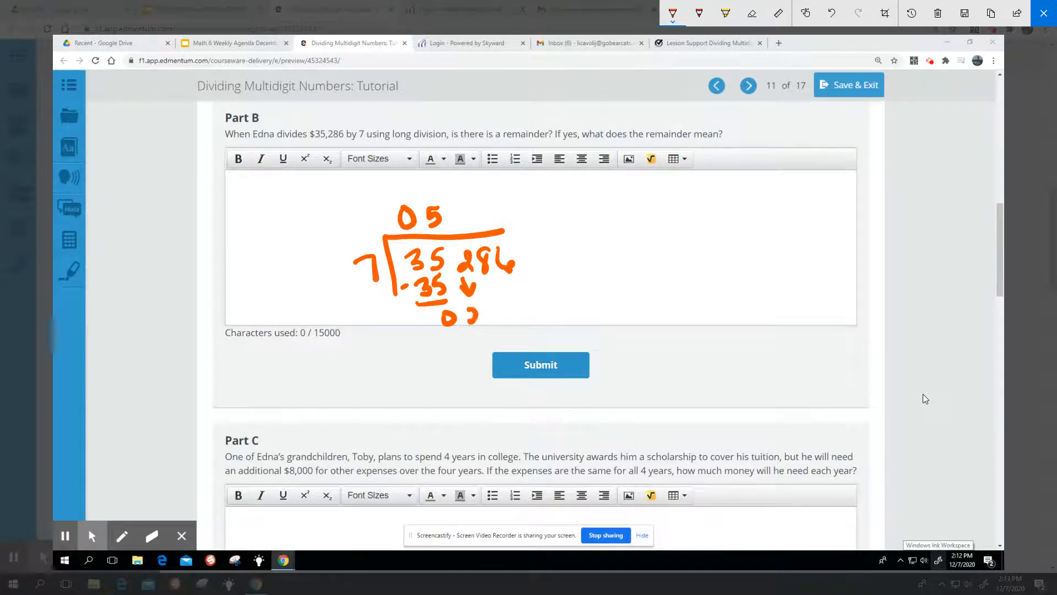
# Write 0 as the next quotient digit and draw an arrow bringing the 8 down.
pyautogui.moveTo(438, 216); pyautogui.dragTo(459, 216)
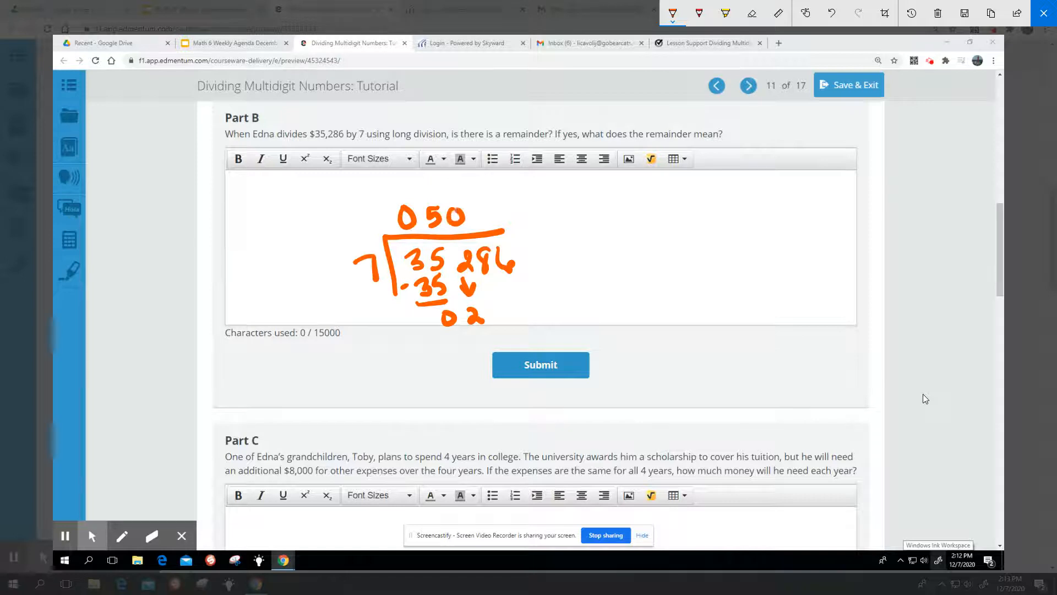
pyautogui.moveTo(462, 283); pyautogui.dragTo(486, 300)
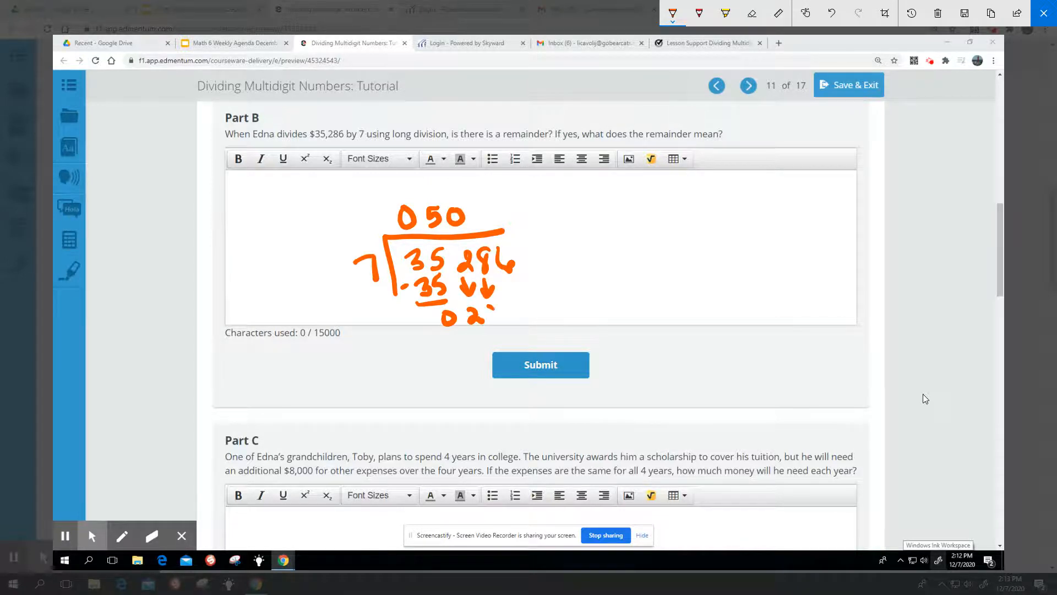